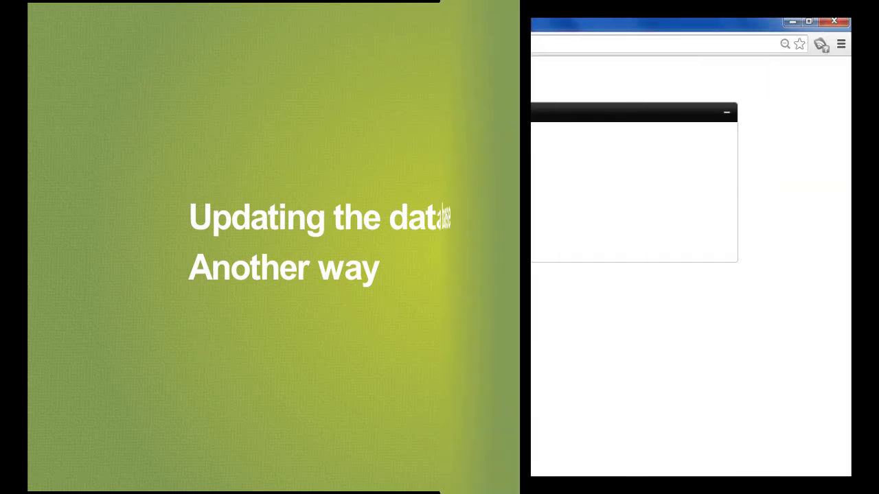
Change the first flight's Price to 3500 in the TravelAgency Flight form and confirm.
{"action": "left_click", "coordinate": [174, 163]}
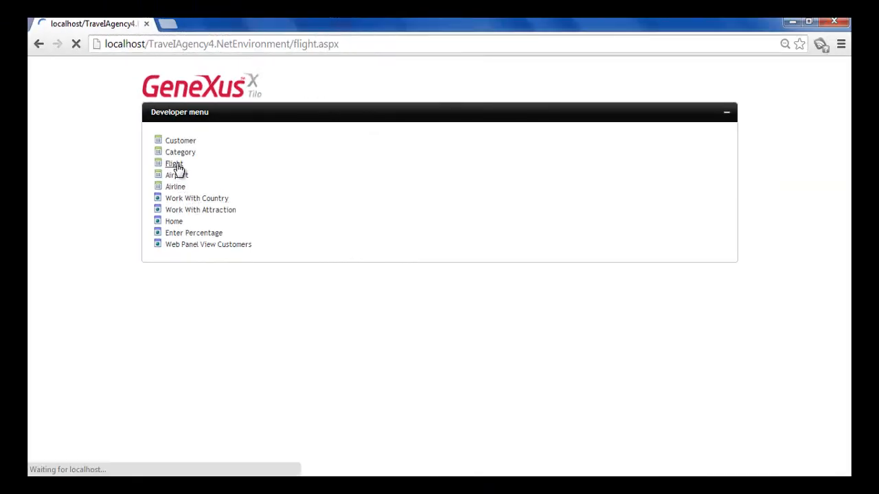
{"action": "left_click", "coordinate": [173, 163]}
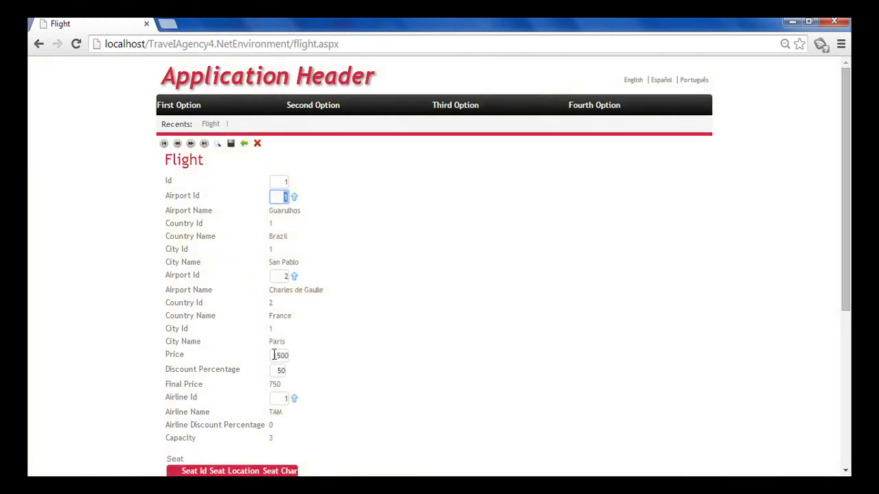
{"action": "type", "text": "350"}
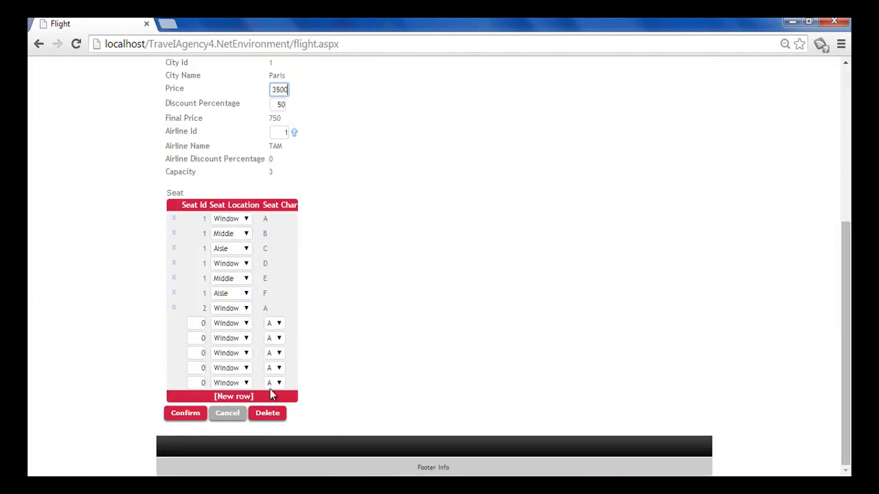
{"action": "left_click", "coordinate": [185, 414]}
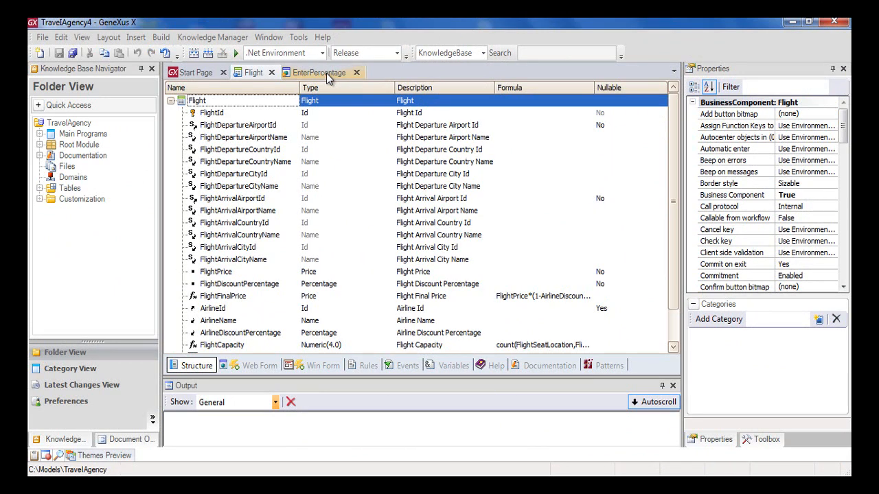
Review EnterPercentage's Enter event code raising every FlightPrice, then start a new object.
{"action": "left_click", "coordinate": [323, 72]}
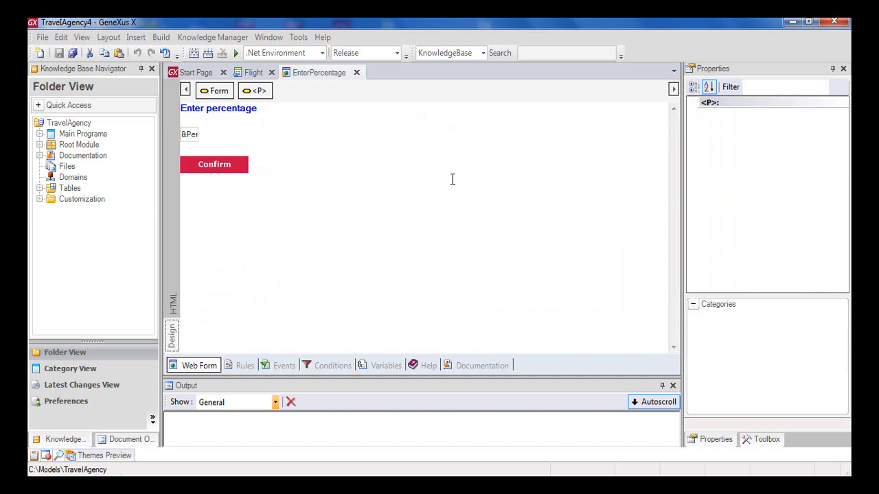
{"action": "mouse_move", "coordinate": [263, 191]}
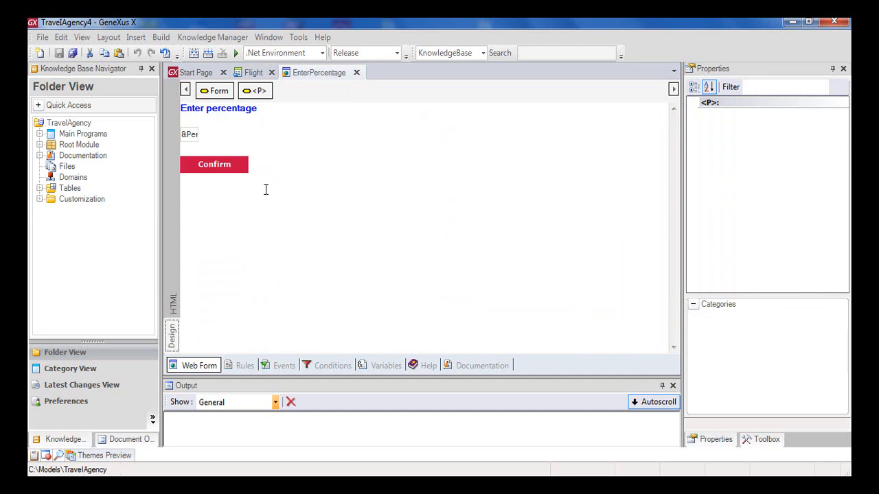
{"action": "mouse_move", "coordinate": [226, 165]}
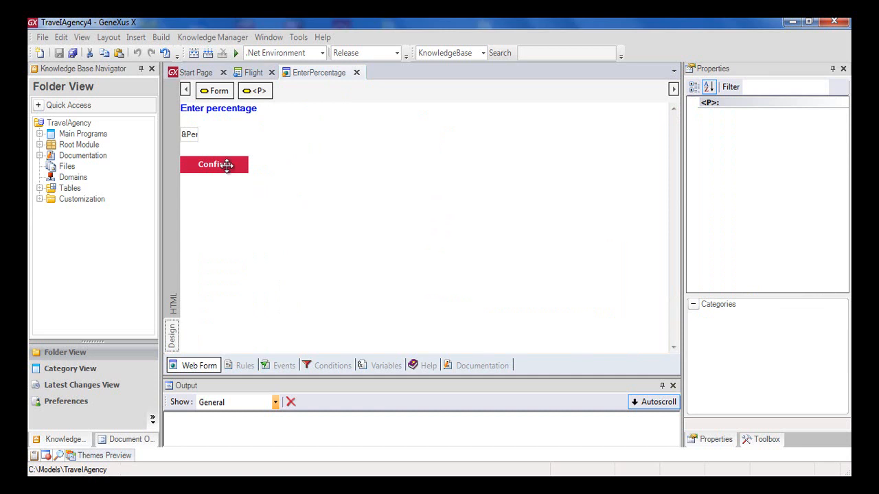
{"action": "left_click", "coordinate": [284, 365]}
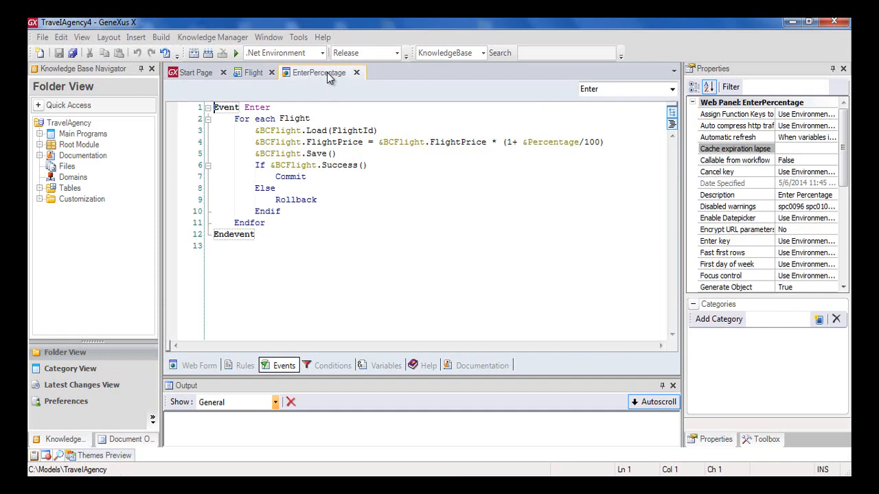
{"action": "right_click", "coordinate": [315, 72]}
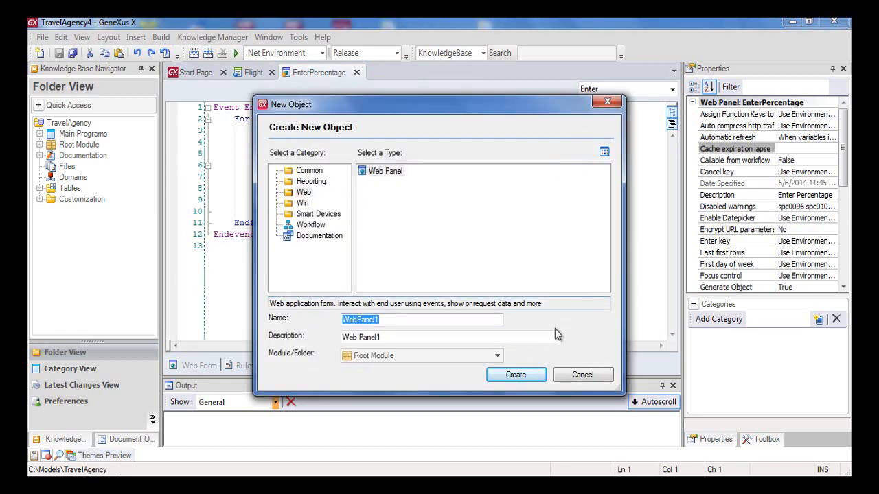
Create a new web panel named EnterPercentage2 with the percentage form and Confirm button.
{"action": "left_click", "coordinate": [408, 320]}
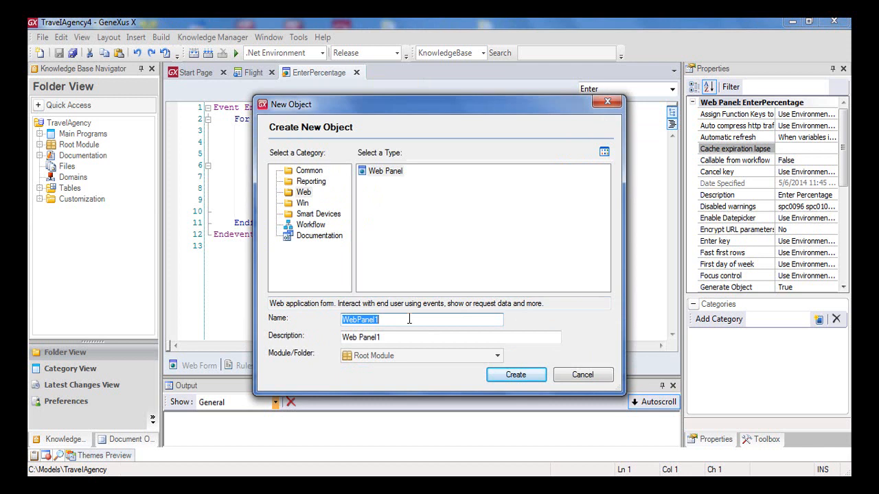
{"action": "type", "text": "EnterPercentage2"}
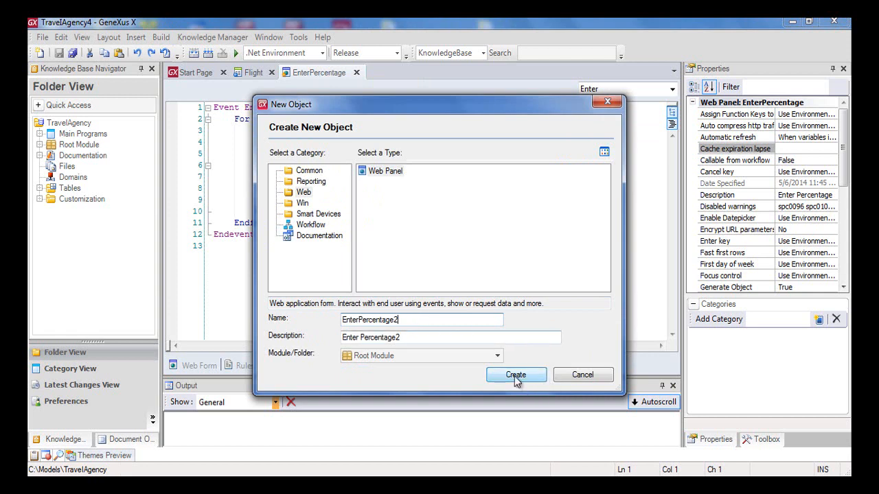
{"action": "left_click", "coordinate": [516, 375]}
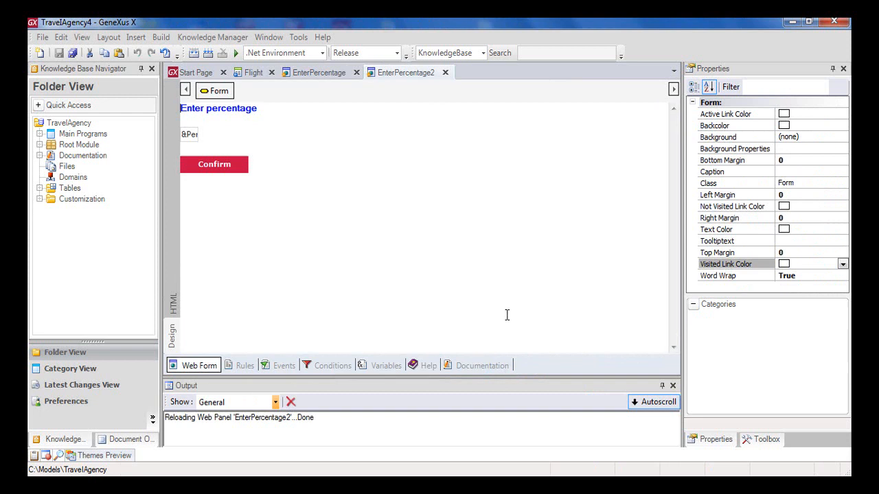
Open EnterPercentage2's Events and add an empty Event Enter … Endevent block.
{"action": "left_click", "coordinate": [284, 365]}
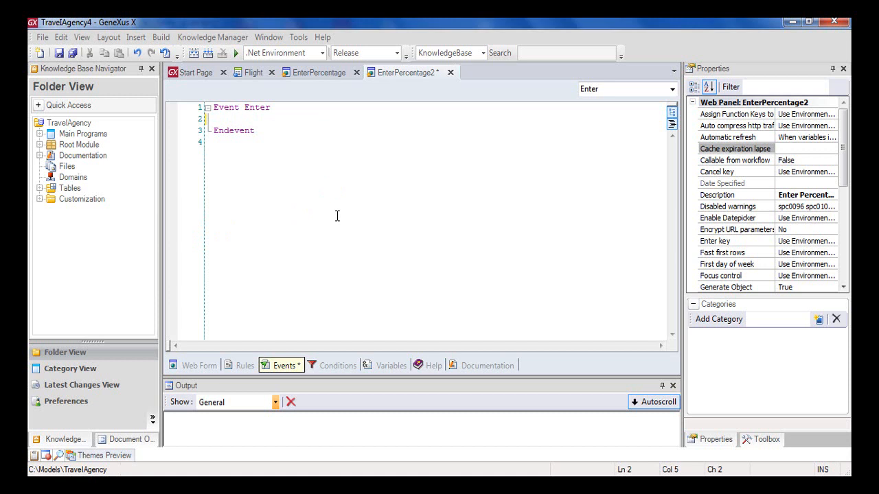
{"action": "mouse_move", "coordinate": [353, 221]}
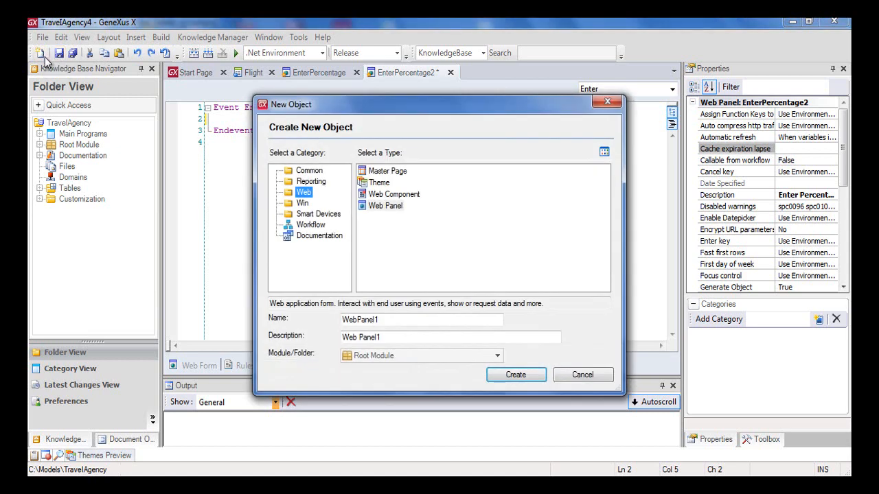
Create a Common category Procedure named IncreaseFlightPrices and focus its empty Source editor.
{"action": "left_click", "coordinate": [310, 171]}
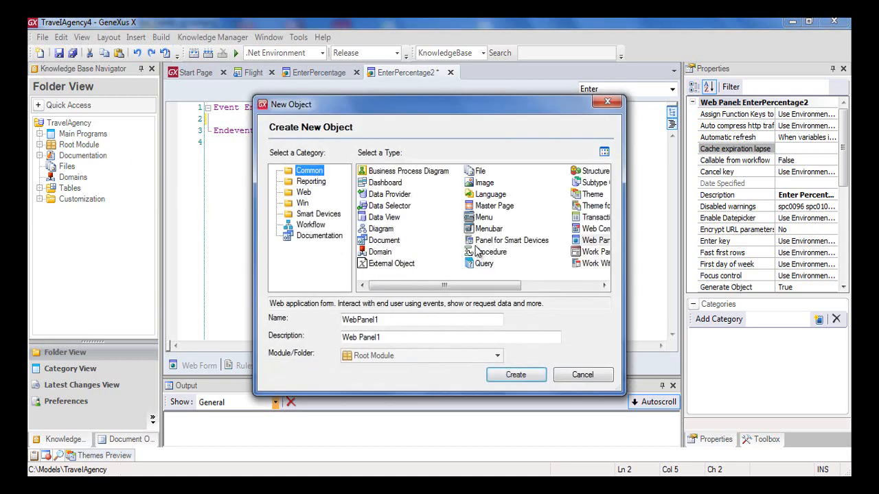
{"action": "left_click", "coordinate": [491, 251]}
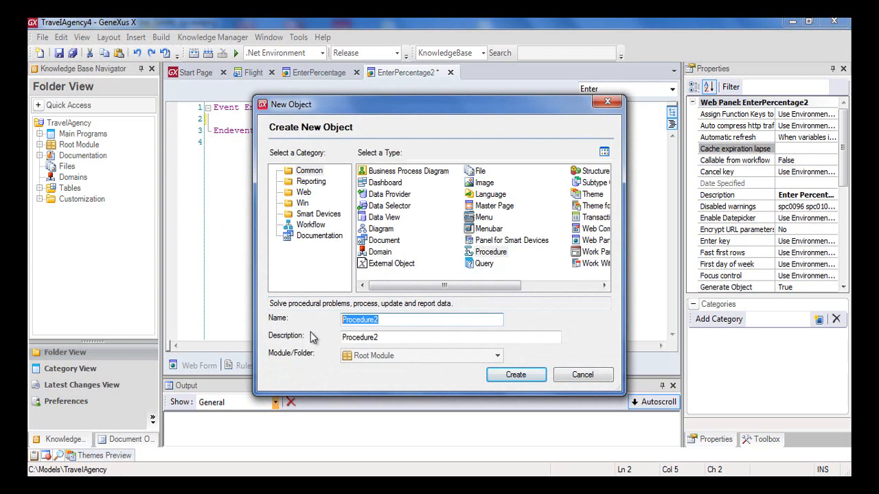
{"action": "type", "text": "Increa"}
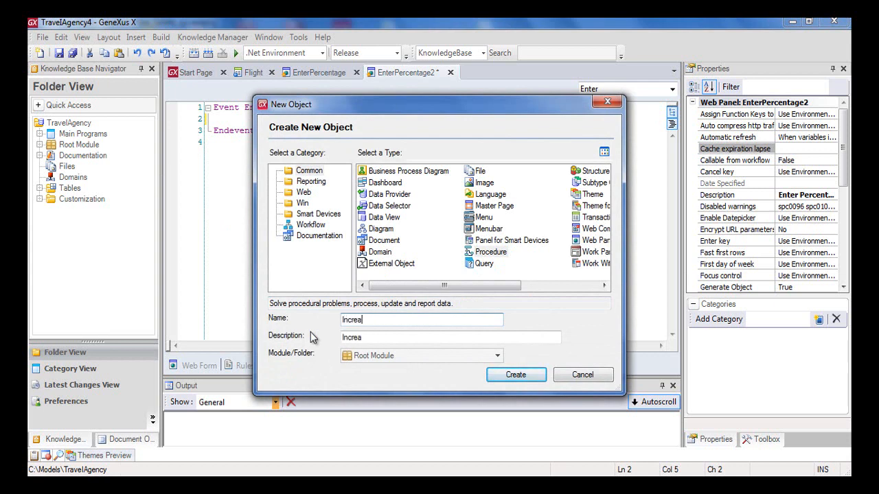
{"action": "left_click", "coordinate": [515, 373]}
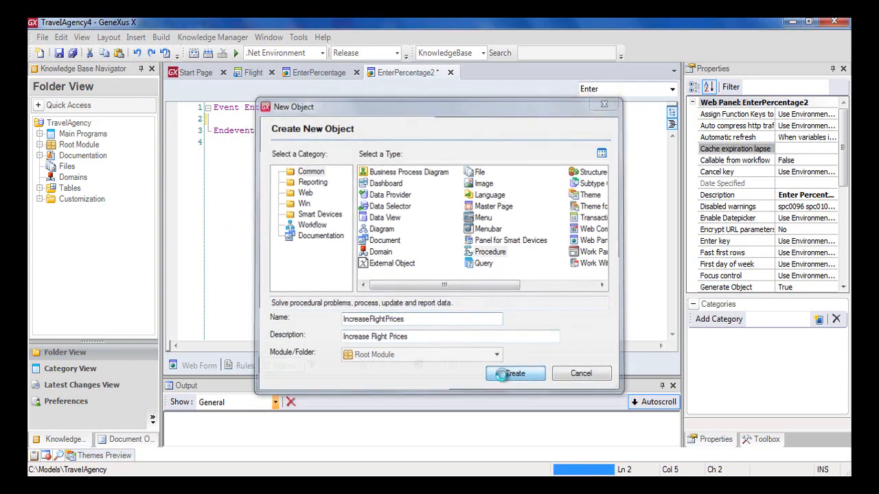
{"action": "left_click", "coordinate": [516, 374]}
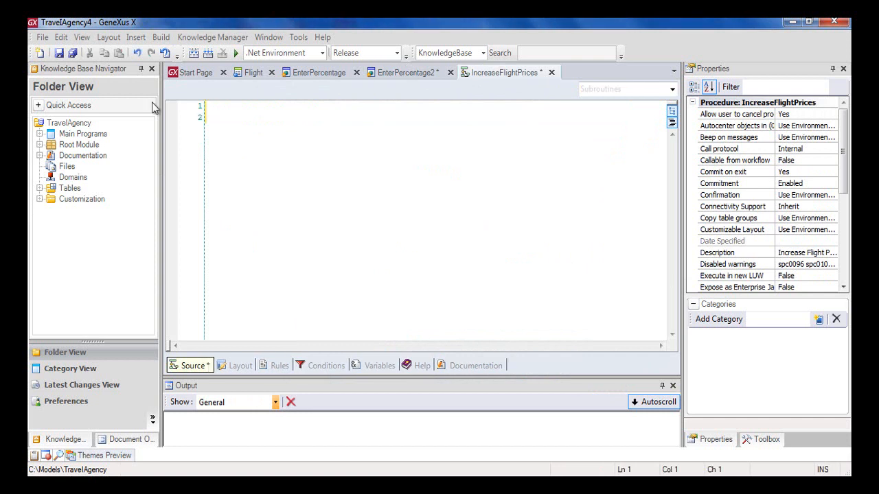
Write a For each Flight loop setting FlightPrice = FlightPrice * 1.10, closed with Endfor.
{"action": "type", "text": "For each"}
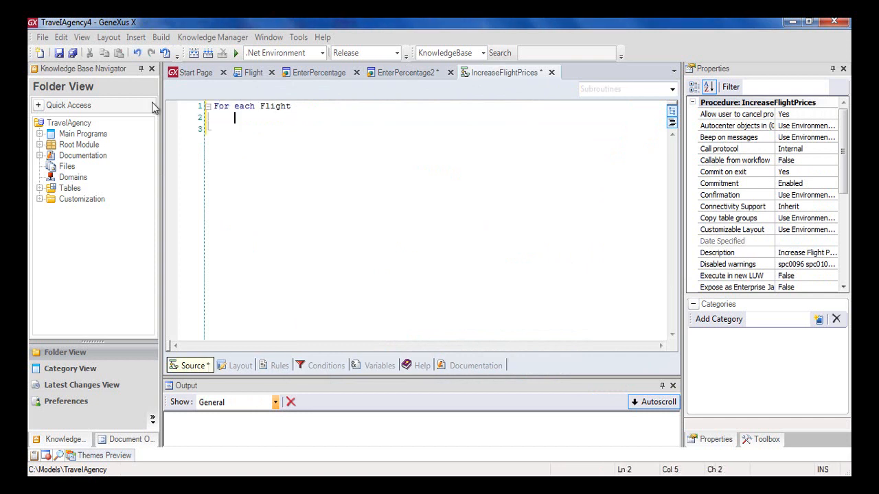
{"action": "type", "text": "Flight"}
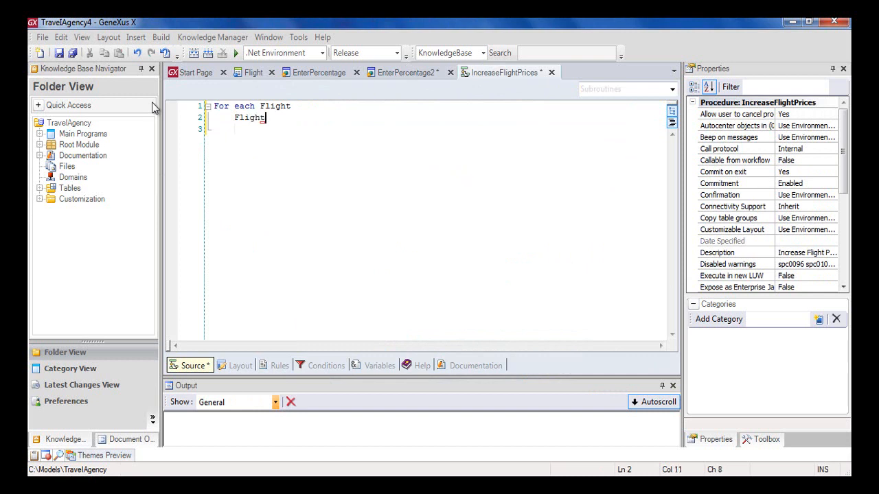
{"action": "type", "text": "Price = F"}
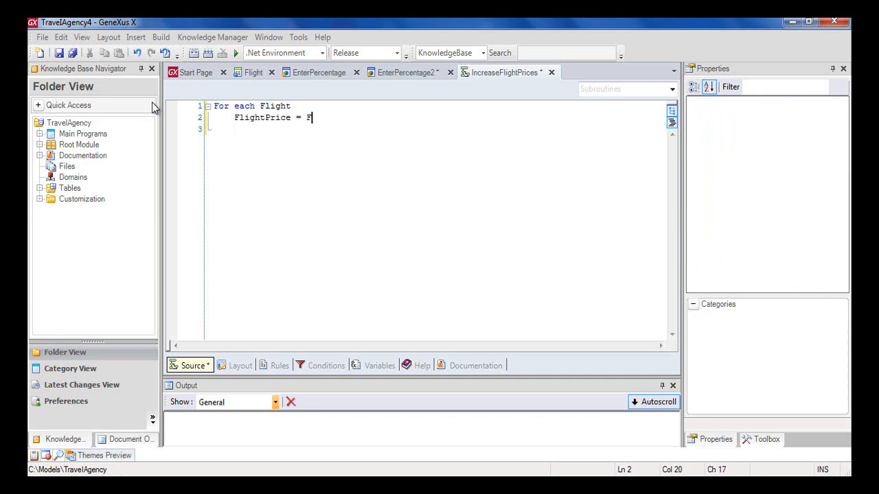
{"action": "type", "text": "lightPrice *"}
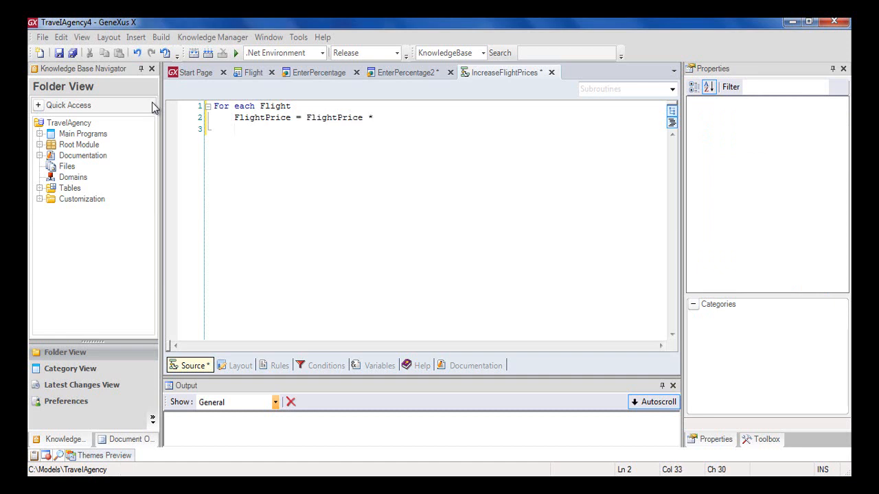
{"action": "type", "text": "1.10"}
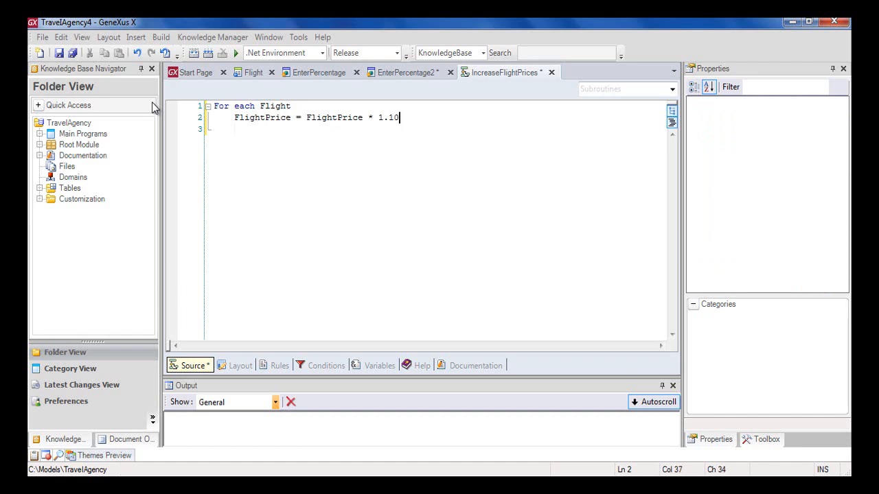
{"action": "type", "text": "Endfor"}
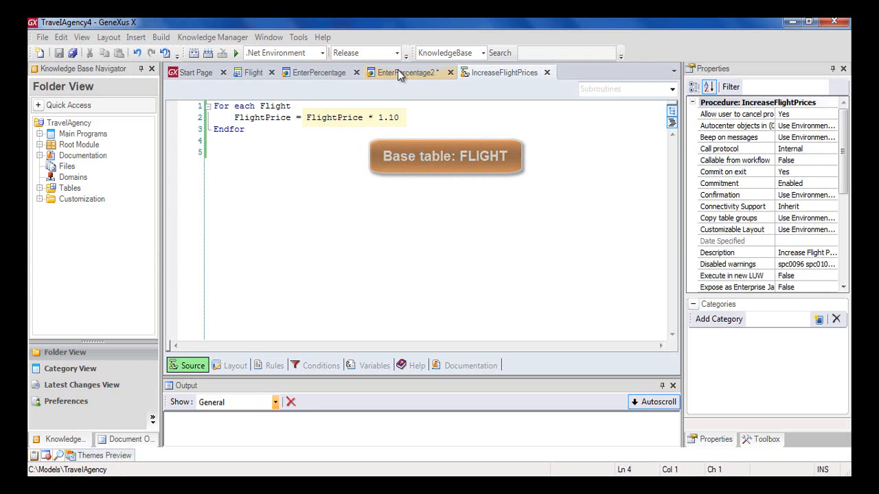
Add IncreaseFlightPrices.Call to EnterPercentage2's Enter event by dragging it from the KB Navigator.
{"action": "left_click", "coordinate": [405, 72]}
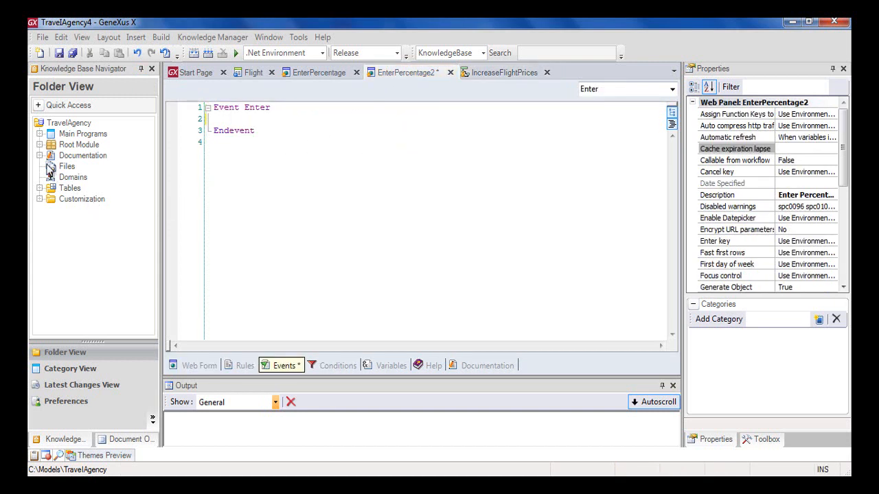
{"action": "left_click", "coordinate": [41, 144]}
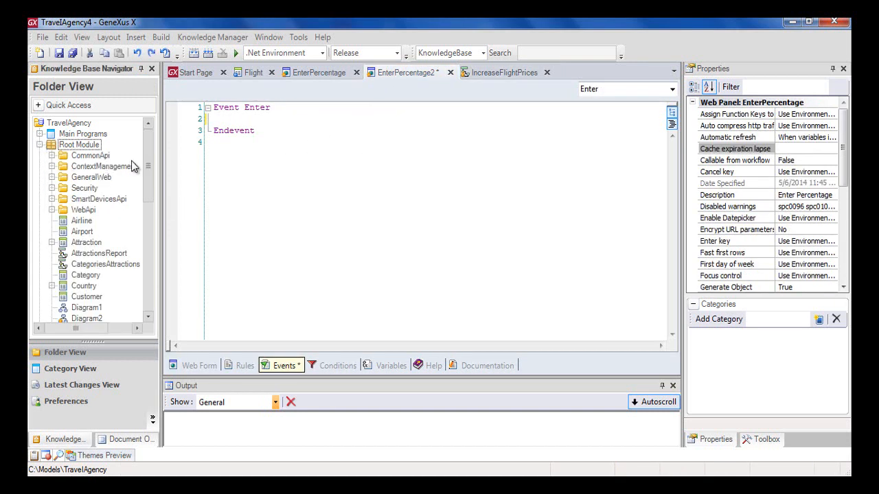
{"action": "scroll", "scroll_direction": "down", "scroll_amount": 3}
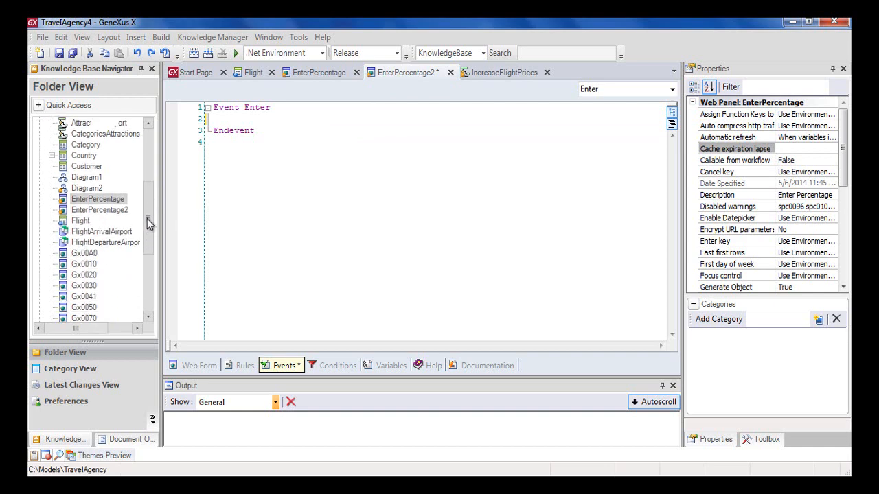
{"action": "left_click", "coordinate": [104, 296]}
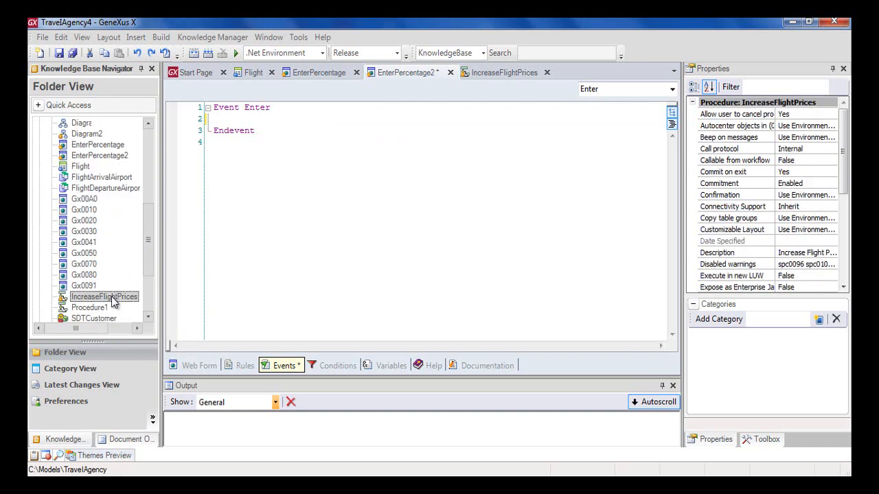
{"action": "type", "text": "IncreaseFlightPrices"}
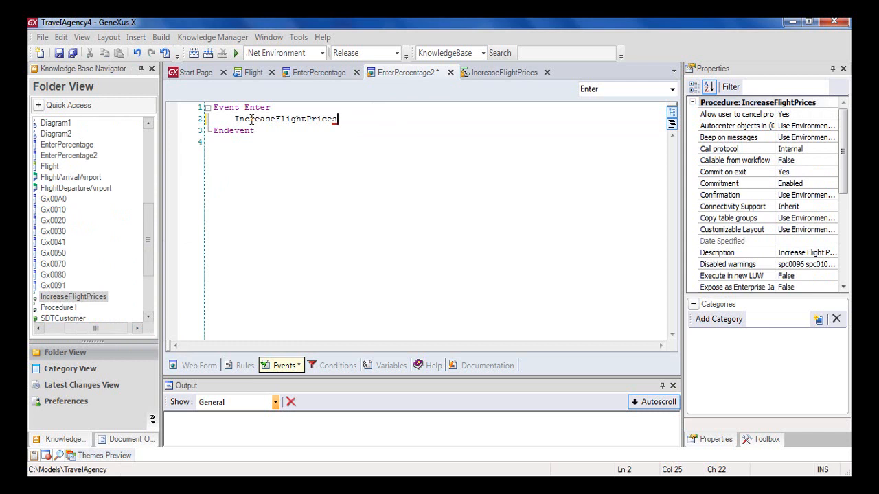
{"action": "type", "text": "."}
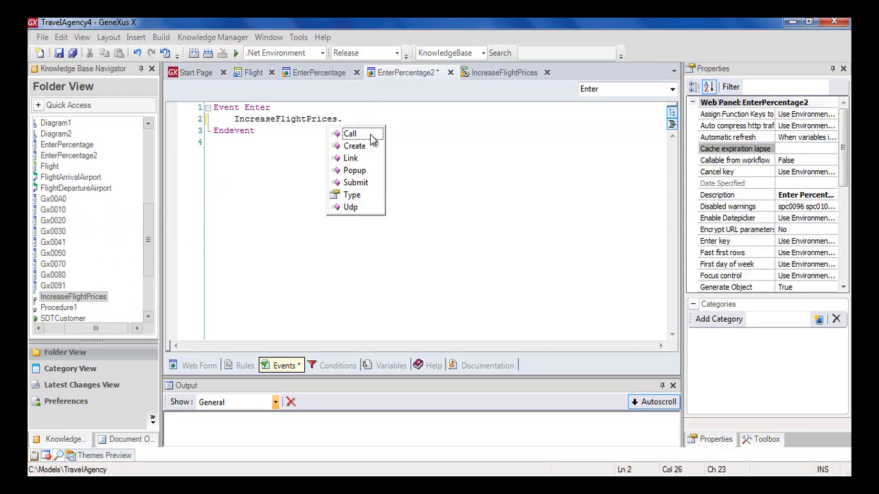
{"action": "left_click", "coordinate": [350, 133]}
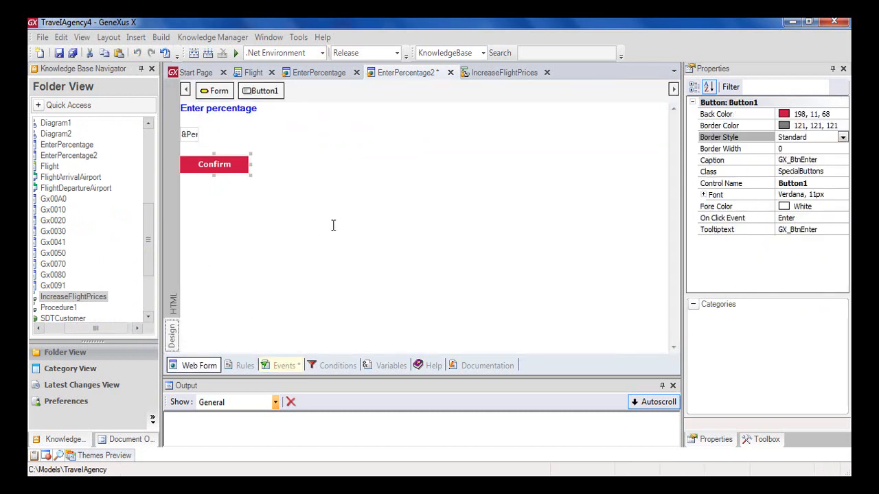
{"action": "left_click", "coordinate": [214, 164]}
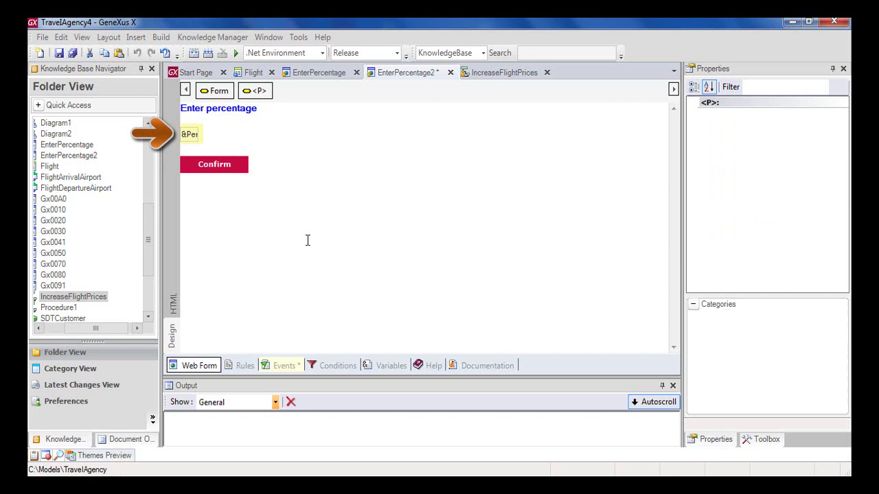
{"action": "left_click", "coordinate": [215, 165]}
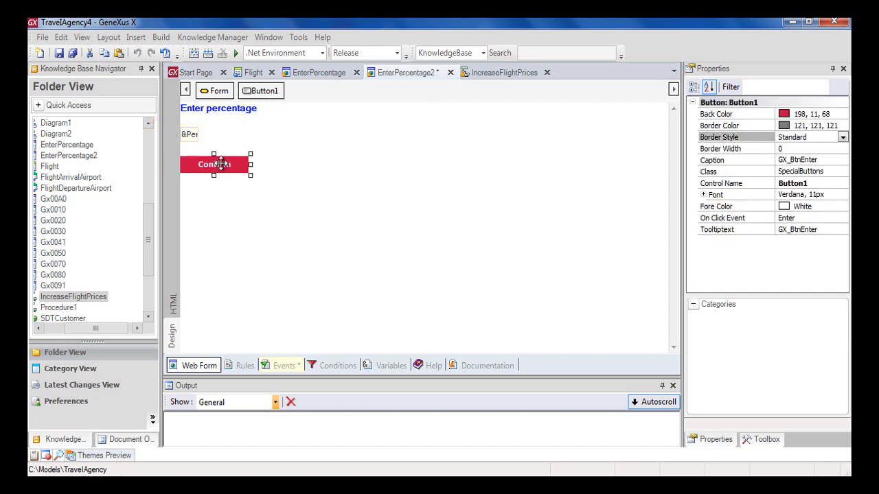
{"action": "left_click", "coordinate": [284, 365]}
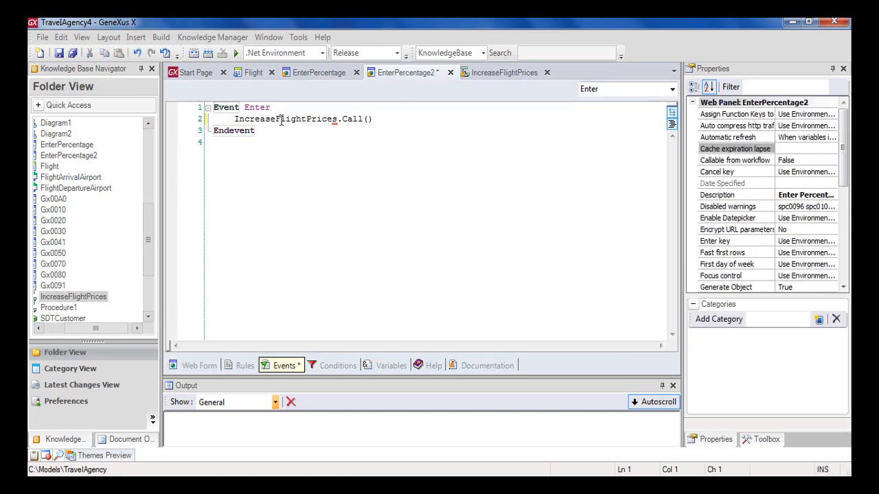
{"action": "right_click", "coordinate": [288, 118]}
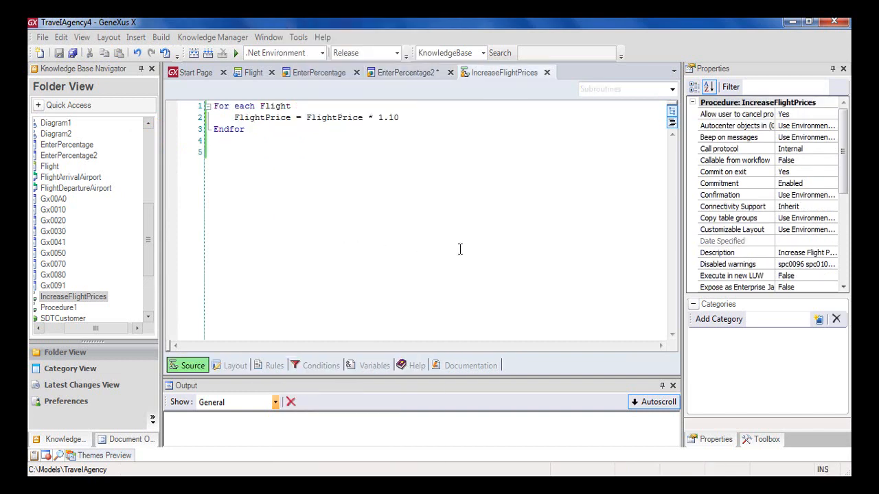
{"action": "double_click", "coordinate": [387, 117]}
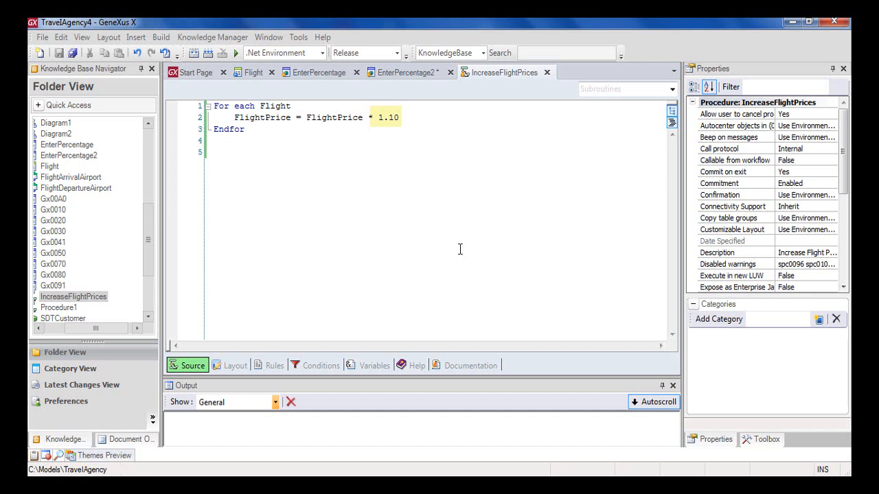
{"action": "left_click", "coordinate": [405, 72]}
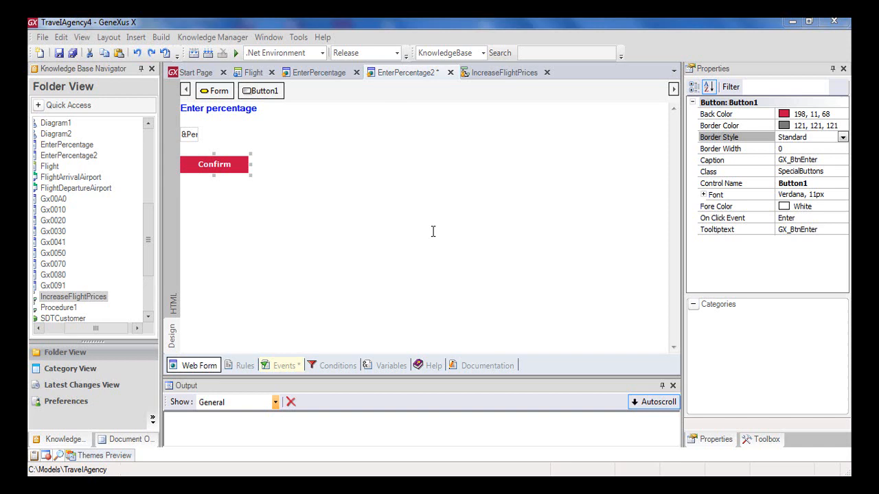
{"action": "left_click", "coordinate": [281, 365]}
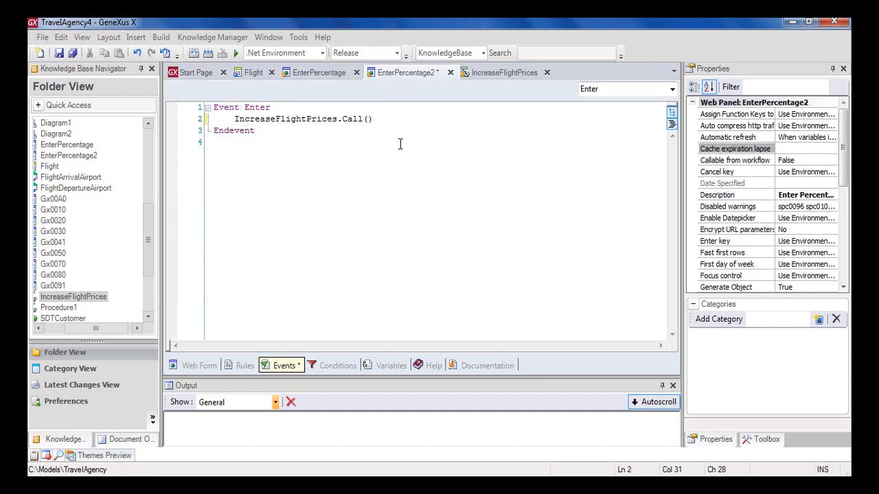
Pass &Percentage in the IncreaseFlightPrices call and return to the procedure's source.
{"action": "type", "text": "("}
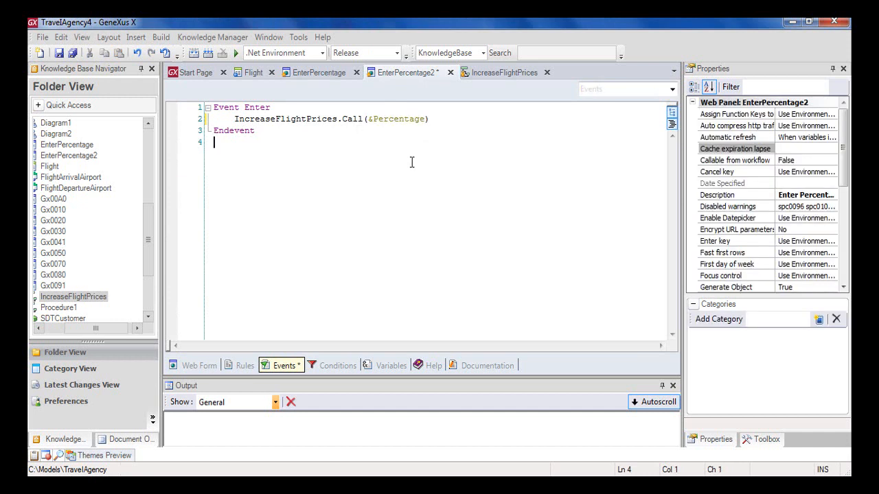
{"action": "mouse_move", "coordinate": [480, 89]}
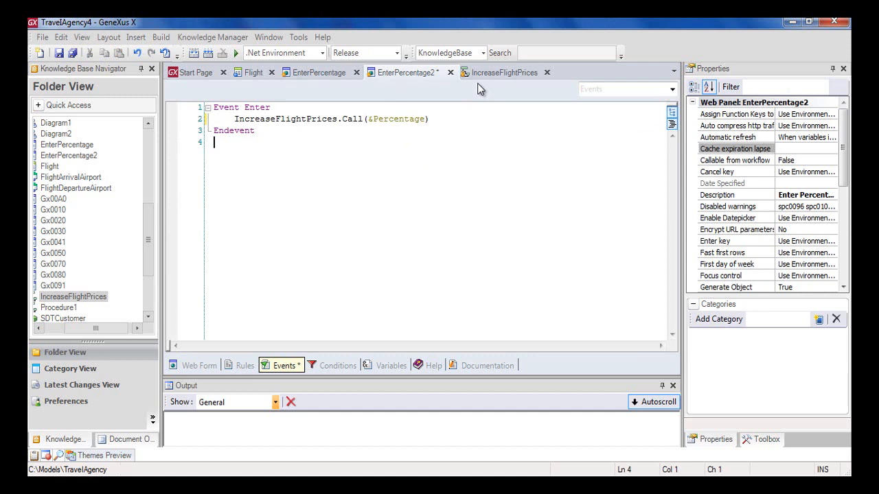
{"action": "left_click", "coordinate": [505, 72]}
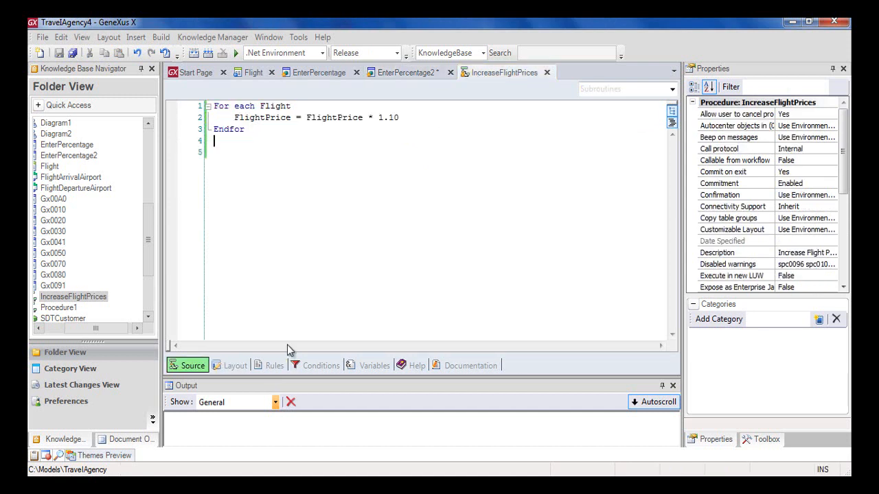
Begin a Parm(&Percentage rule in IncreaseFlightPrices' Rules.
{"action": "left_click", "coordinate": [273, 366]}
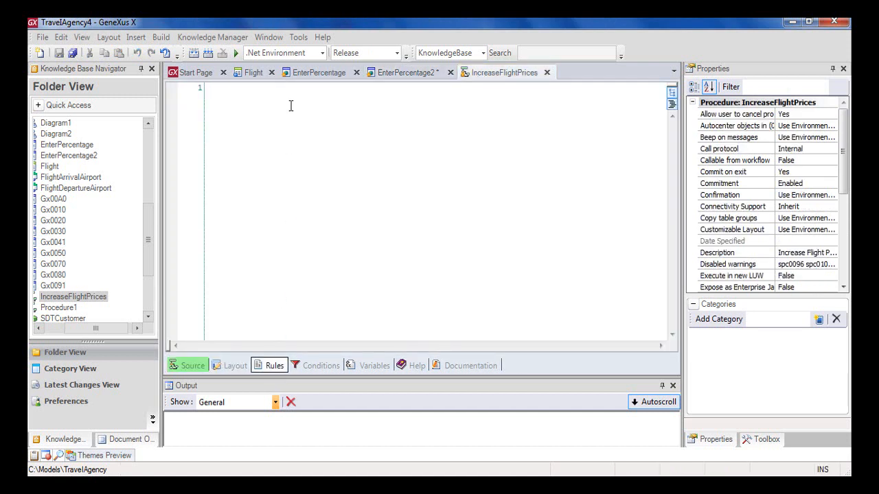
{"action": "type", "text": "Parm"}
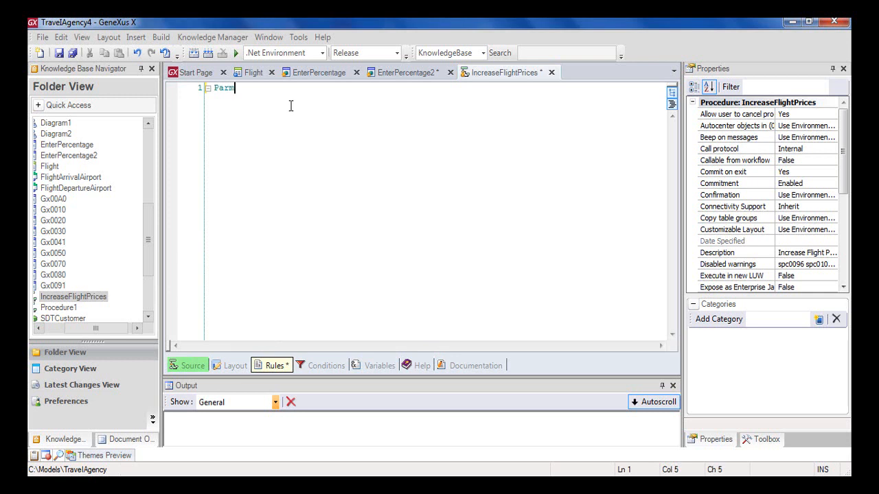
{"action": "type", "text": "(&"}
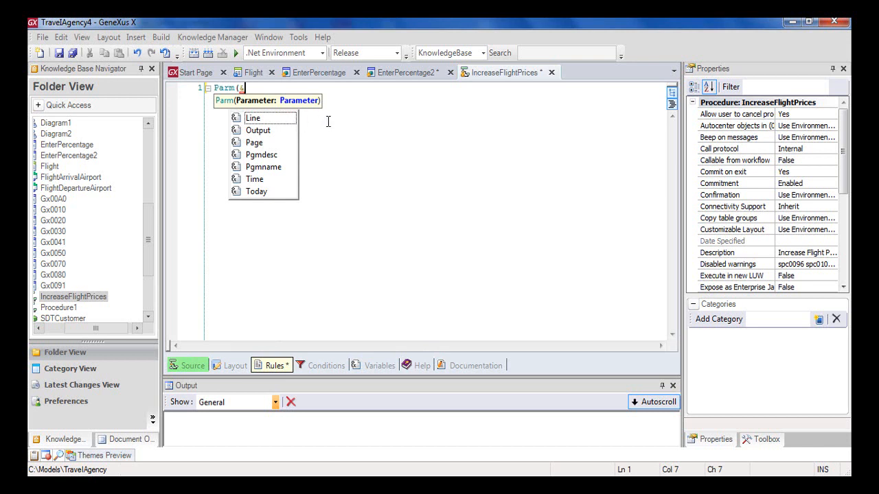
Add a Percentage Numeric(3.0) variable to IncreaseFlightPrices, matching EnterPercentage2's variable.
{"action": "left_click", "coordinate": [407, 72]}
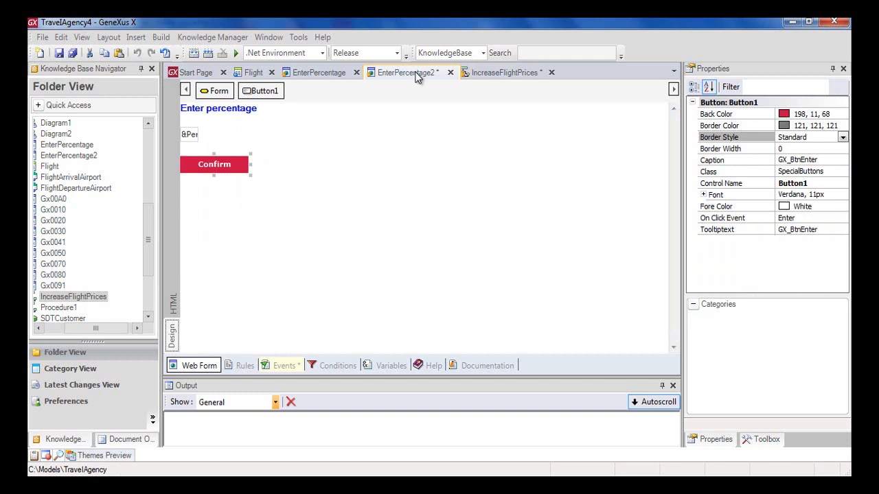
{"action": "left_click", "coordinate": [391, 365]}
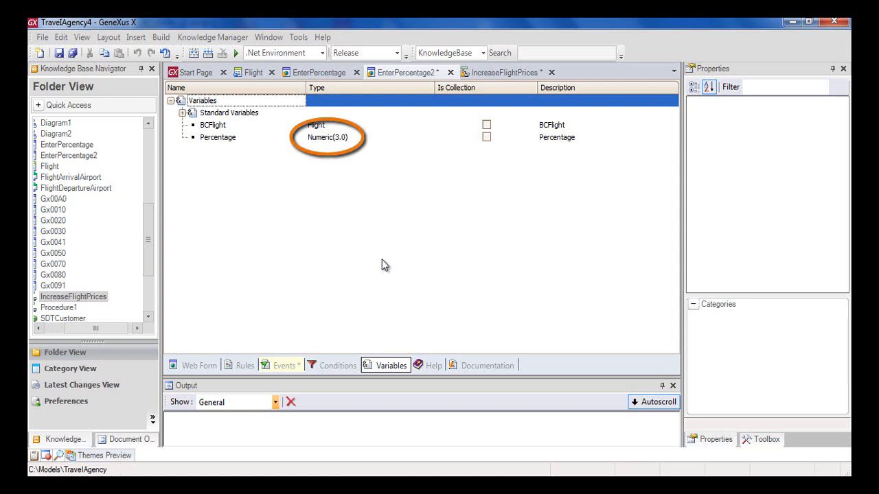
{"action": "left_click", "coordinate": [193, 366]}
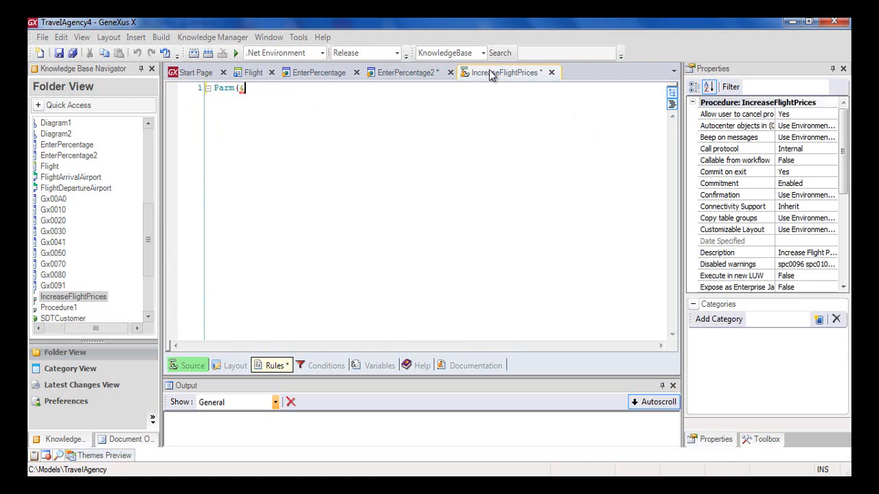
{"action": "left_click", "coordinate": [379, 366]}
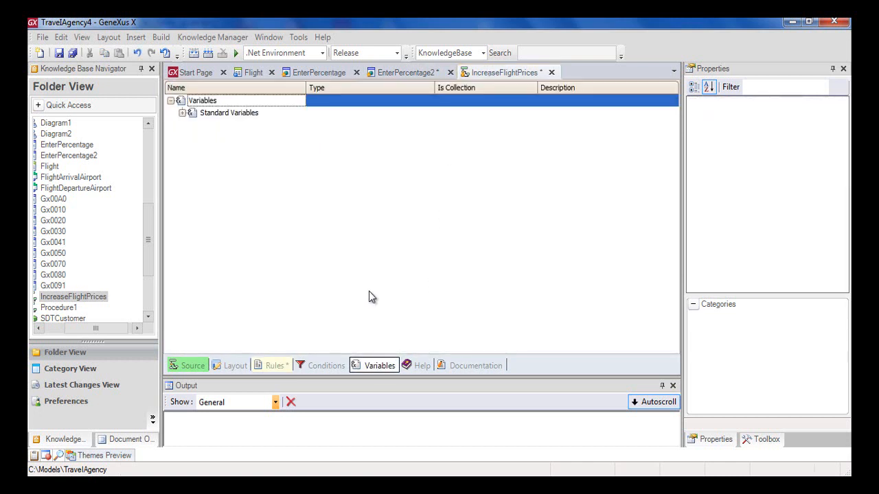
{"action": "type", "text": "Percentage"}
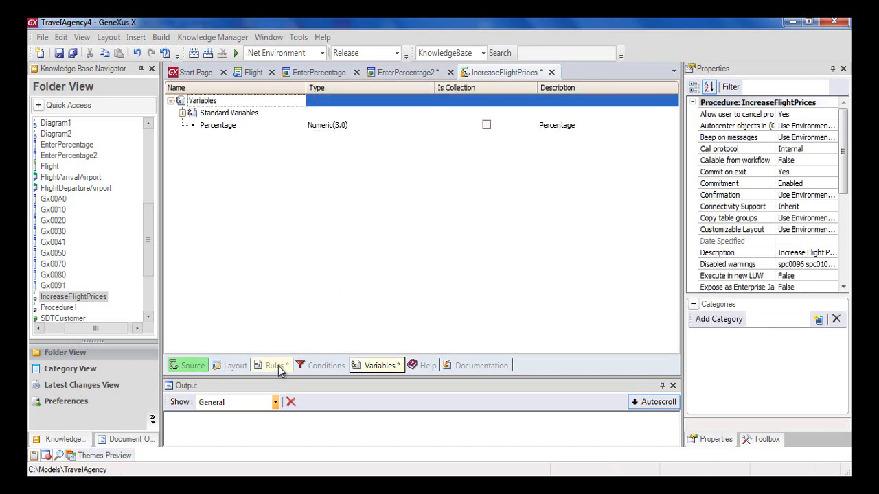
{"action": "left_click", "coordinate": [271, 365]}
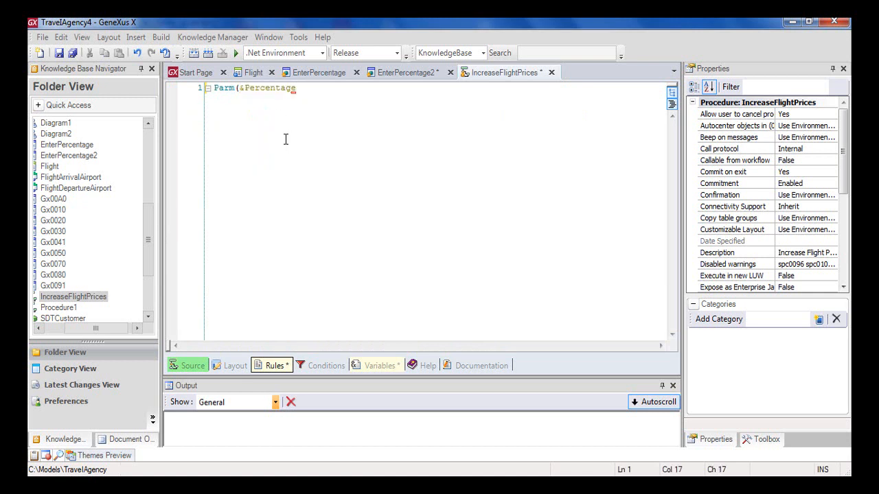
Complete the IncreaseFlightPrices rule as Parm(&Percentage);.
{"action": "type", "text": ");"}
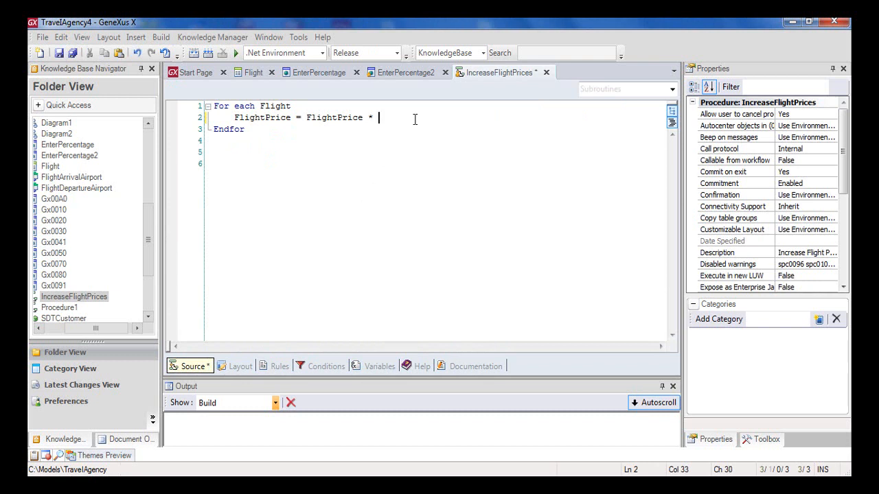
Complete the FlightPrice assignment with the factor (1+ &Percentage/100).
{"action": "type", "text": "(1+"}
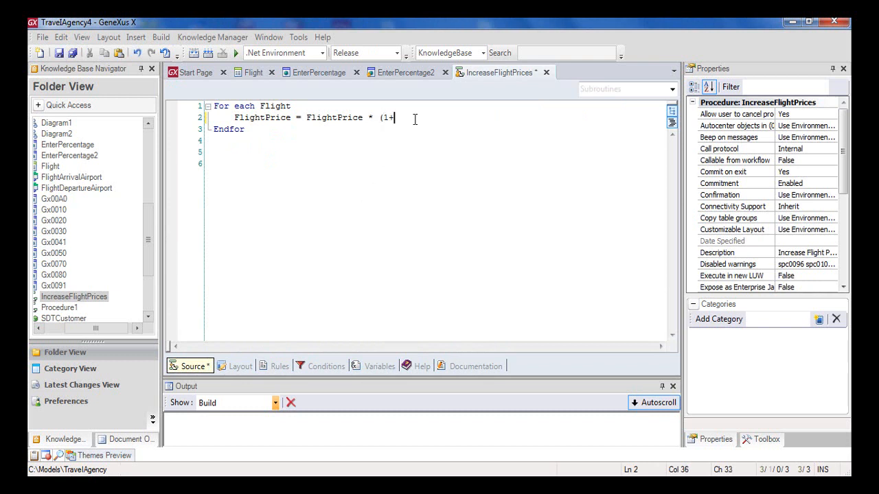
{"action": "type", "text": "&"}
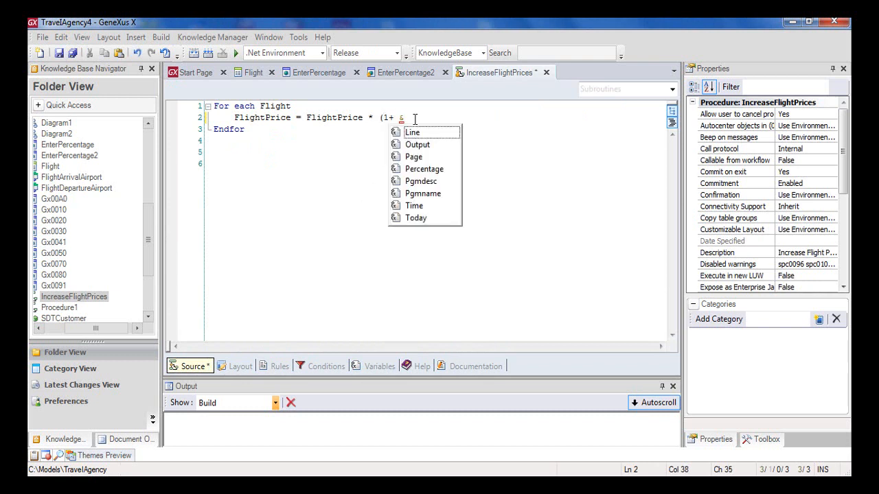
{"action": "type", "text": "Percentage/"}
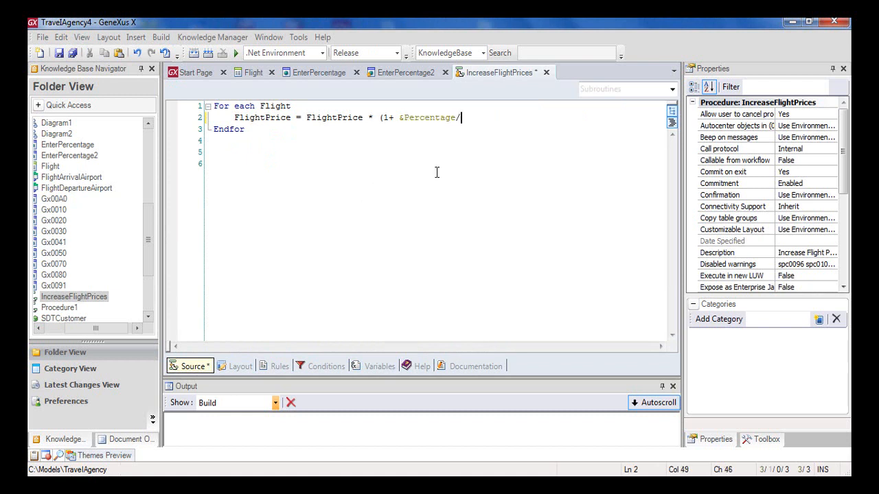
{"action": "type", "text": "100)"}
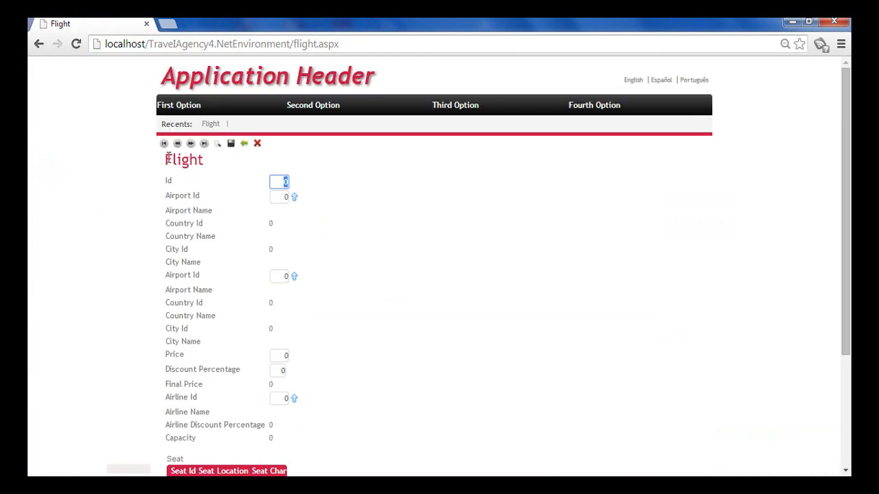
Load the first flight record showing Price 3500, then return to the Developer menu.
{"action": "left_click", "coordinate": [163, 143]}
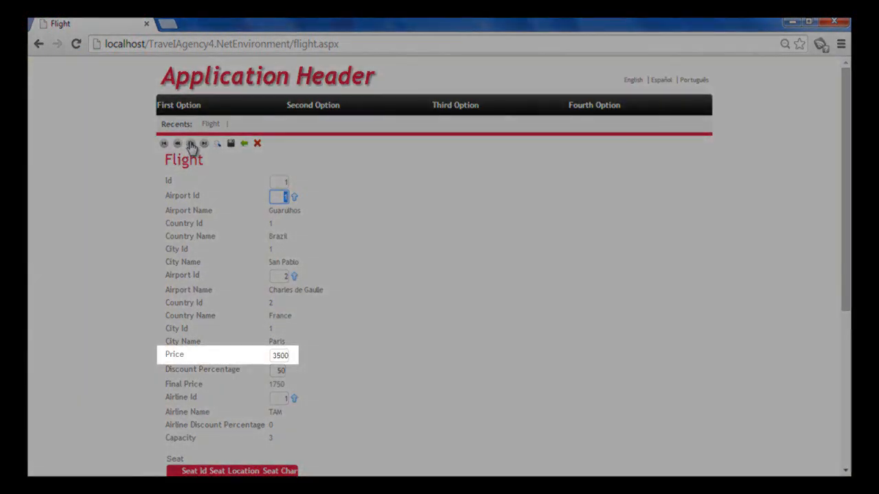
{"action": "left_click", "coordinate": [190, 144]}
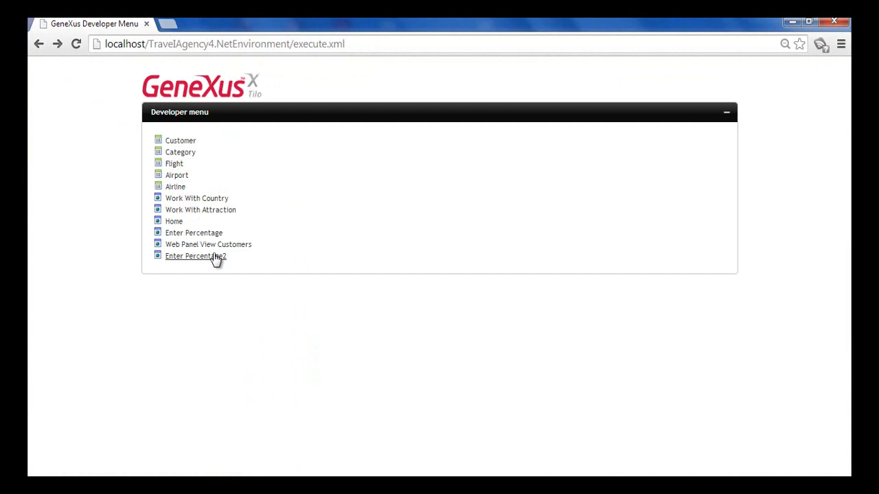
Open Enter Percentage2 and enter 50 as the percentage.
{"action": "left_click", "coordinate": [195, 256]}
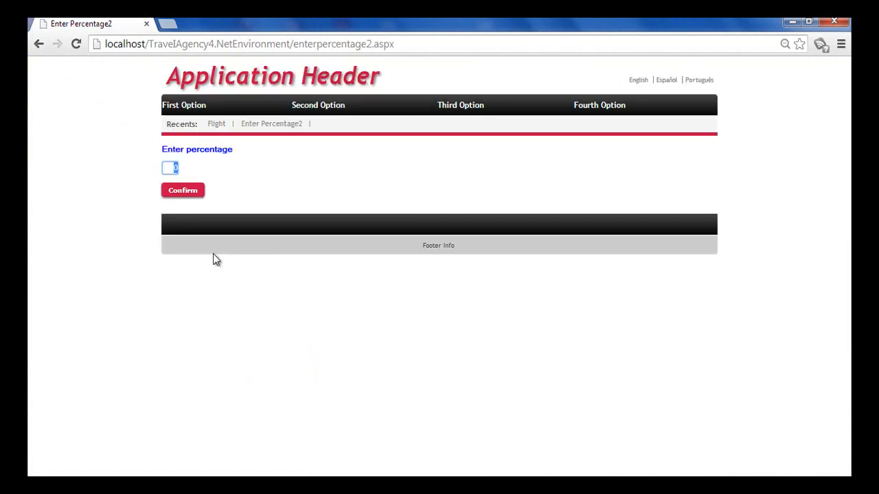
{"action": "type", "text": "50"}
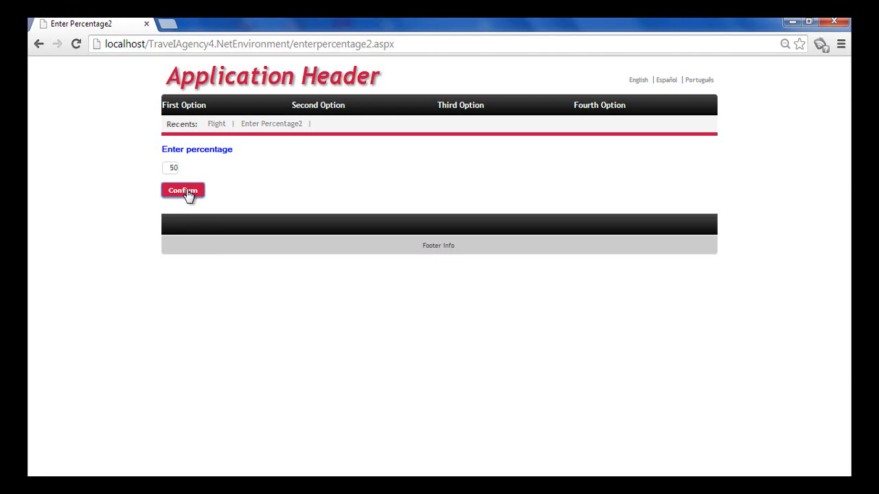
{"action": "mouse_move", "coordinate": [48, 62]}
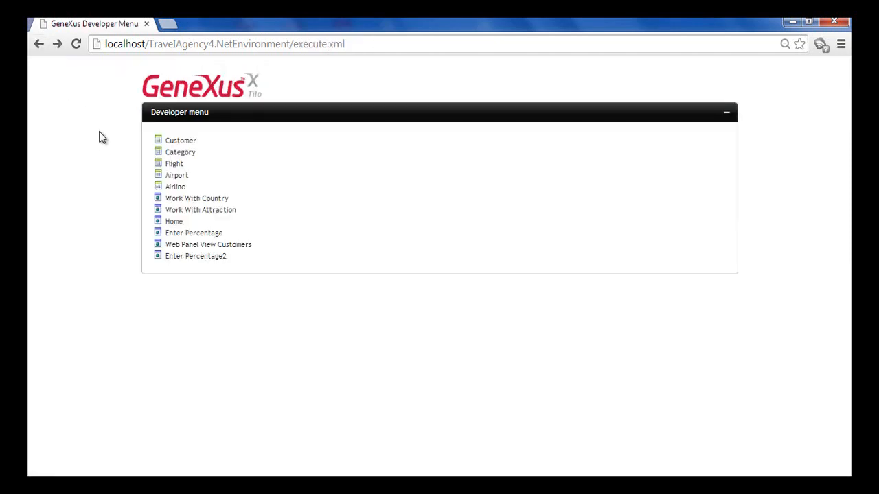
Open Flight and load record 1 to see its price raised to 5250.
{"action": "left_click", "coordinate": [173, 164]}
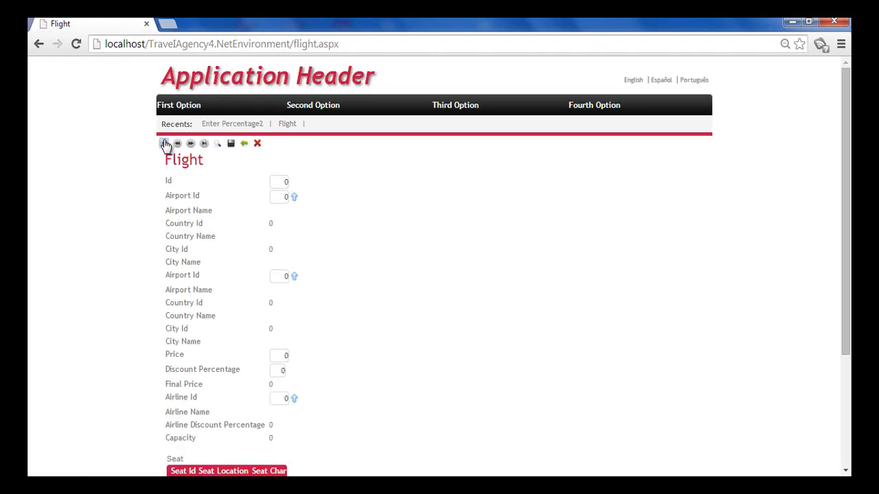
{"action": "left_click", "coordinate": [165, 143]}
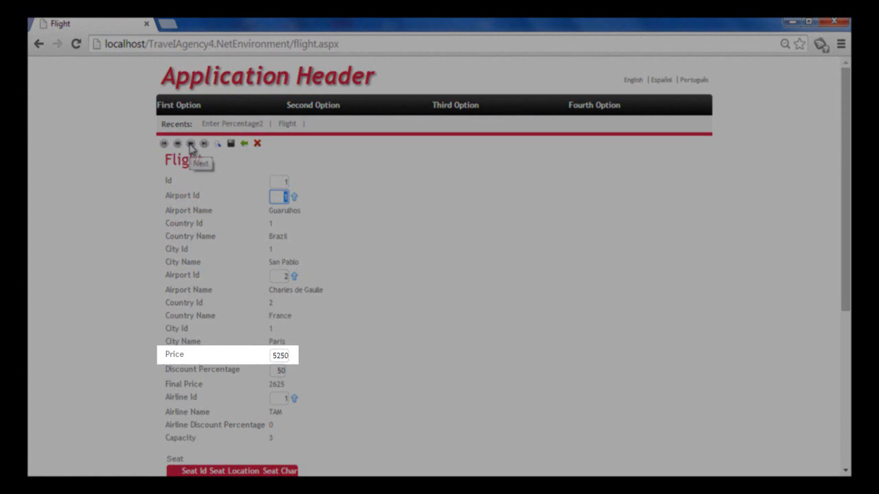
{"action": "left_click", "coordinate": [191, 144]}
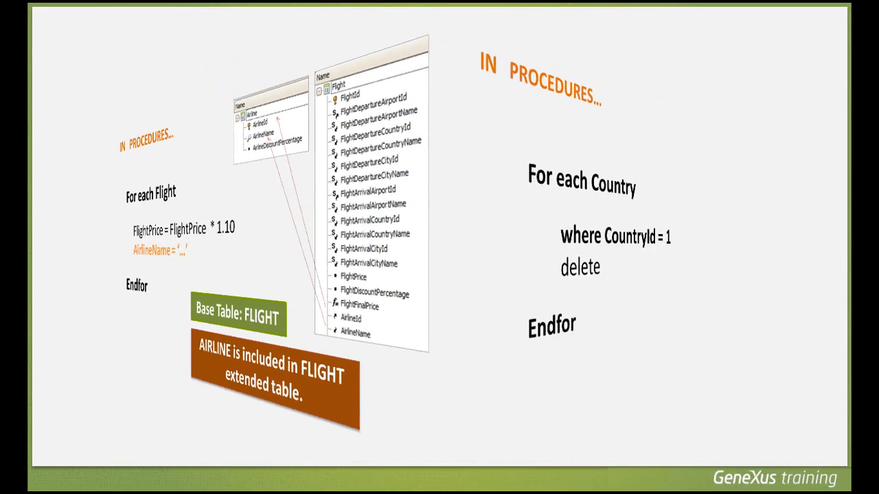
{"action": "key", "text": "Right"}
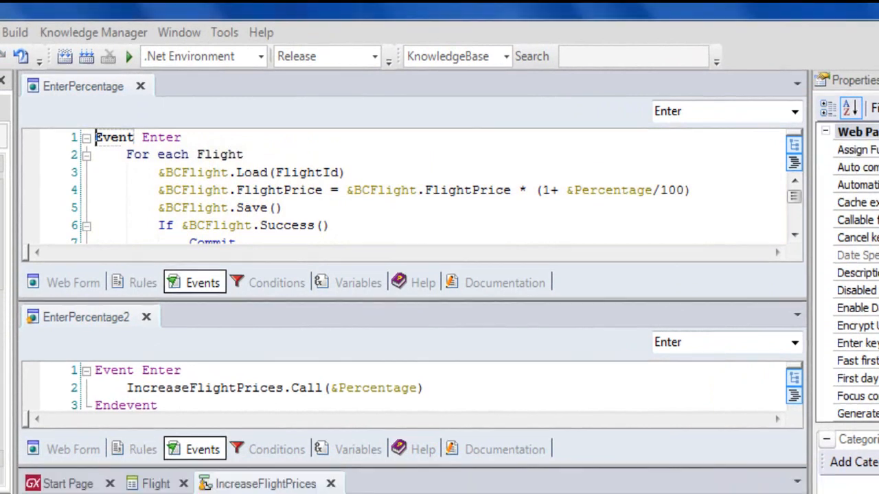
{"action": "scroll", "scroll_direction": "down", "scroll_amount": 3}
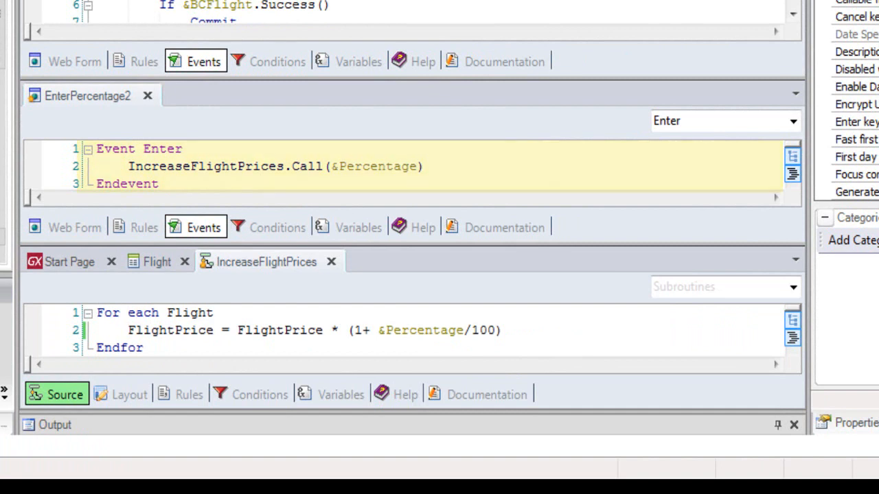
{"action": "mouse_move", "coordinate": [244, 195]}
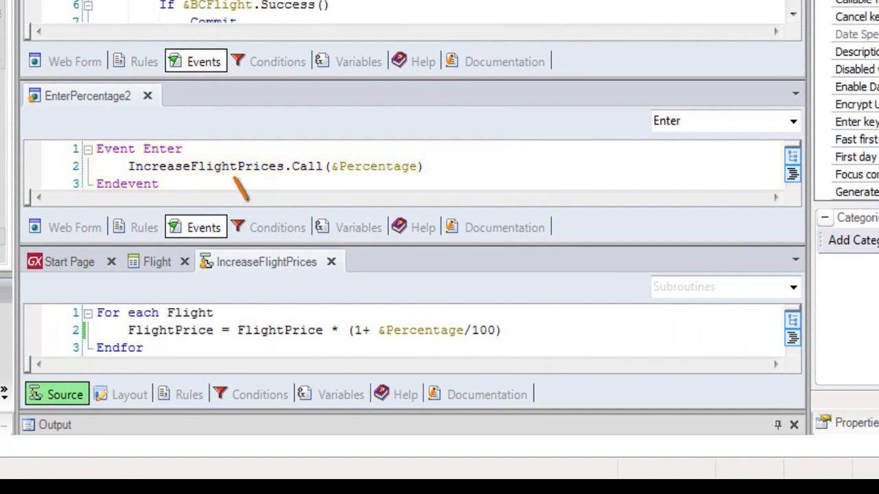